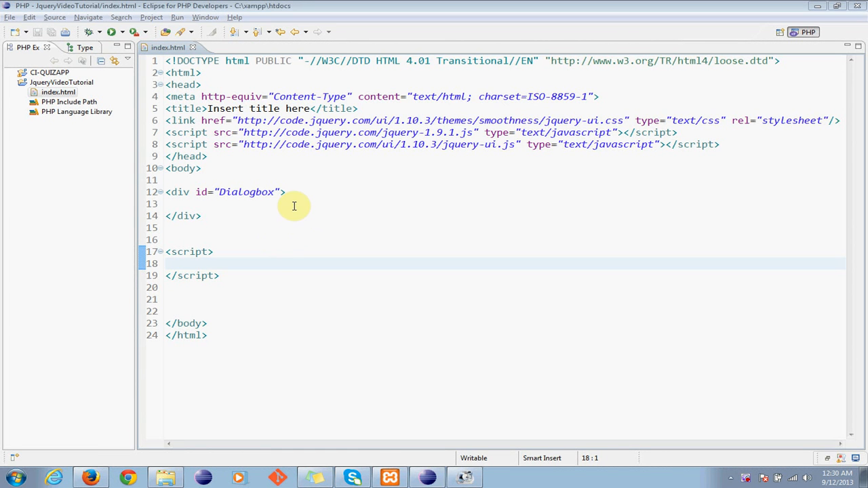
mouse_move(320, 195)
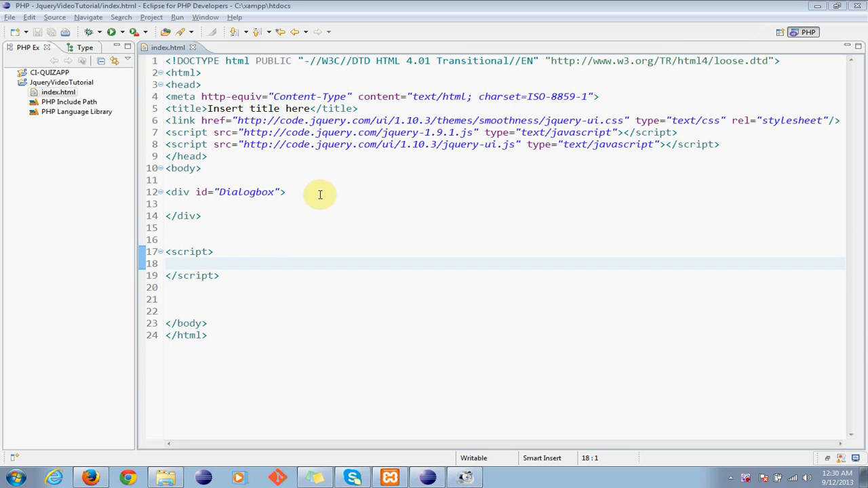
mouse_move(340, 197)
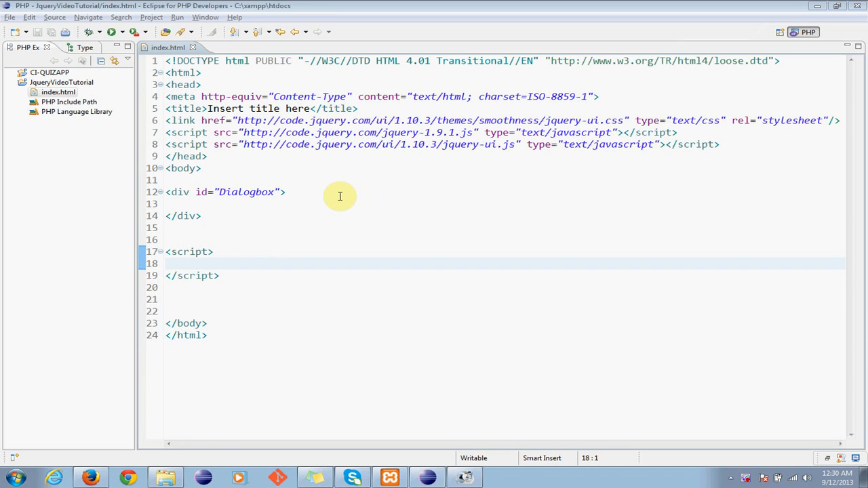
- Review the Dialogbox div and jQuery includes, then add a blank line in the script block
left_click(199, 216)
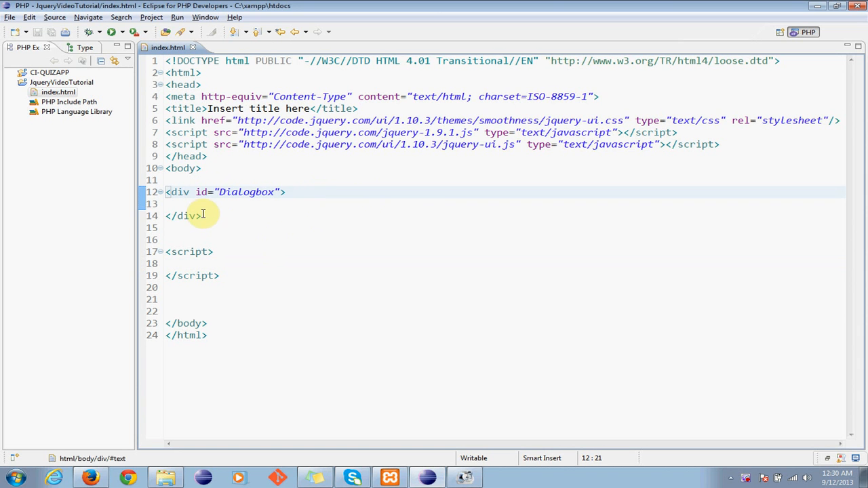
mouse_move(212, 216)
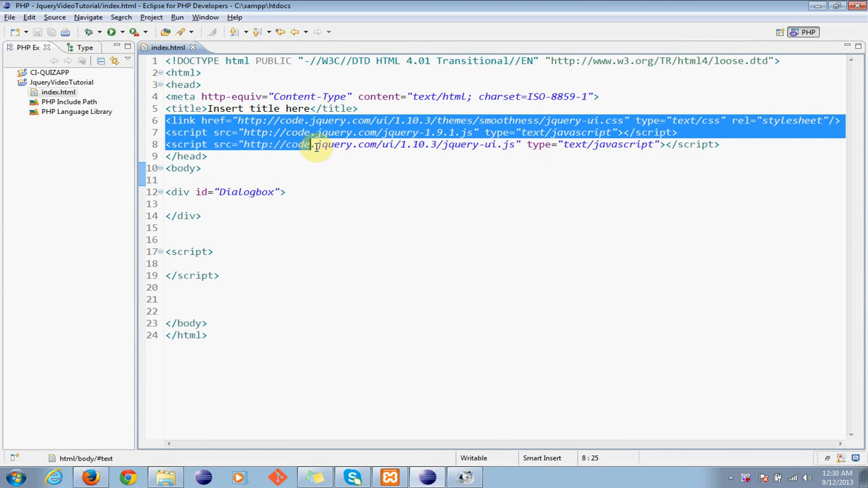
left_click(751, 144)
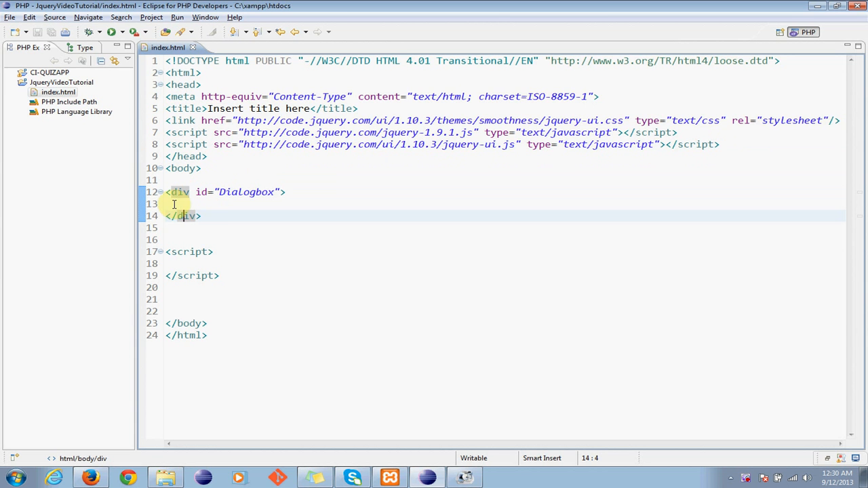
left_click(175, 204)
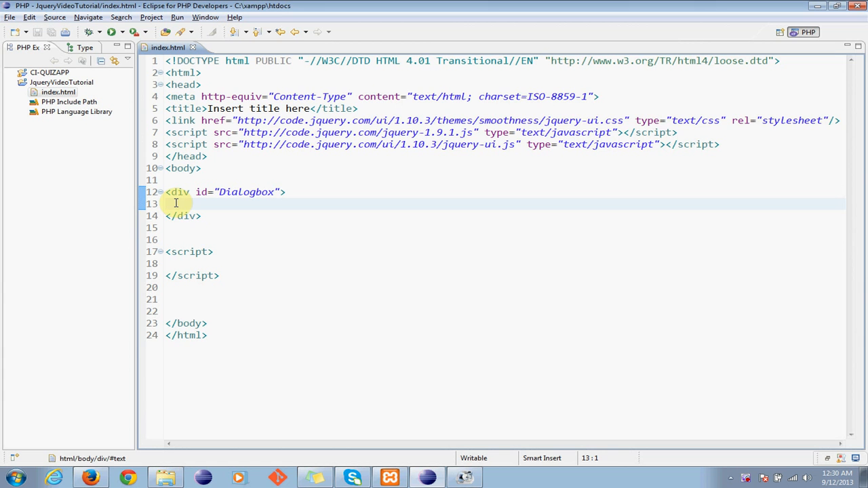
left_click(176, 204)
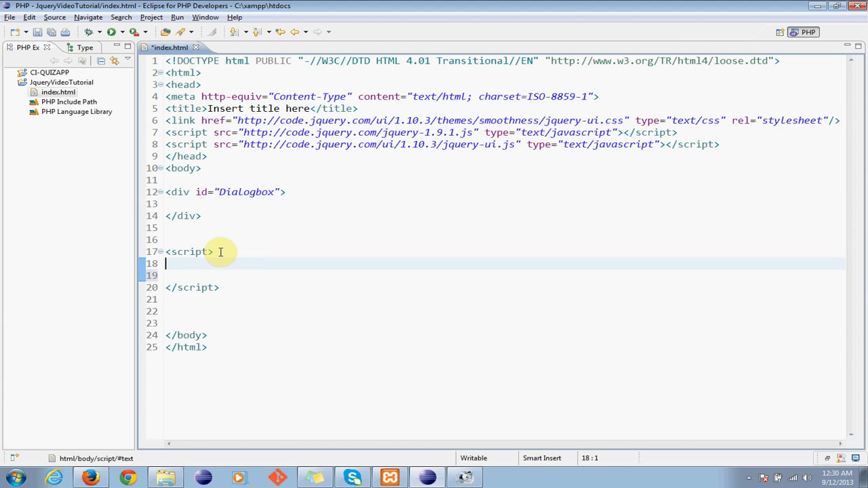
- Type a $(document).ready(function(){ }) handler inside the script block
type("$(doc)")
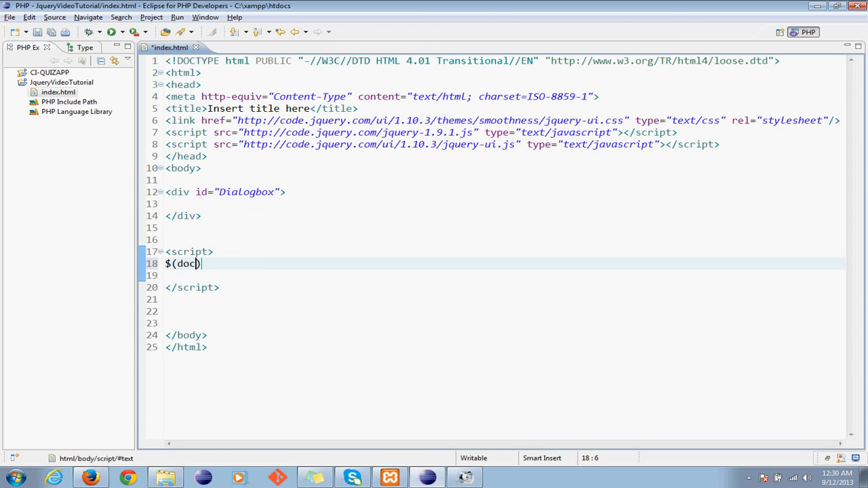
type("ument")
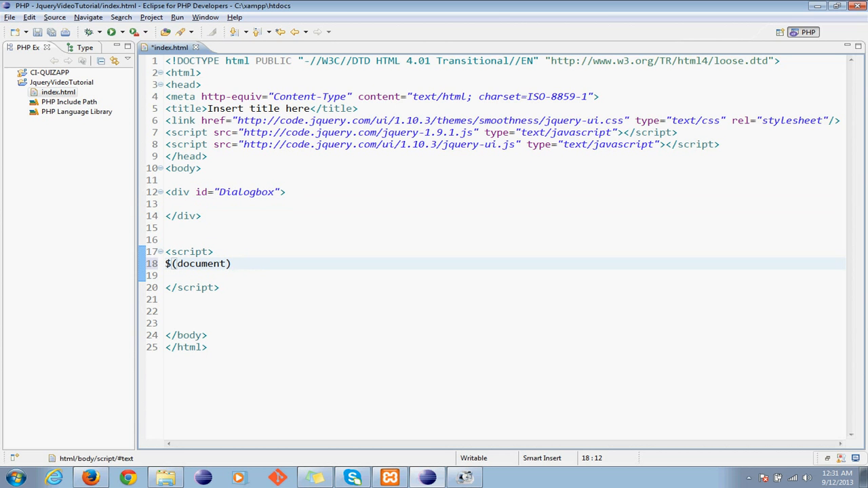
type(".ready(fu")
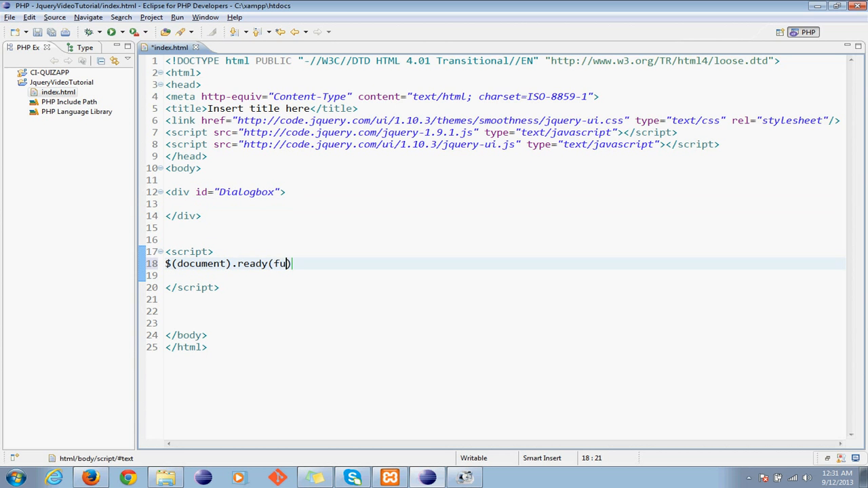
type("nction()")
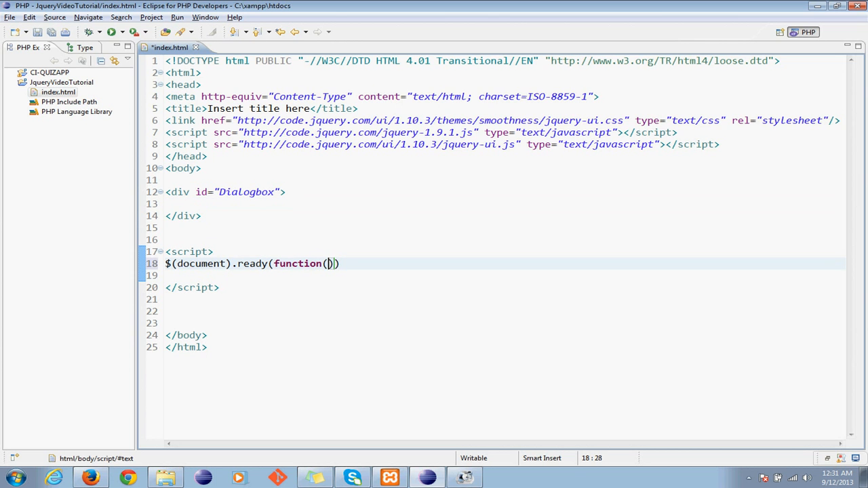
type("{}")
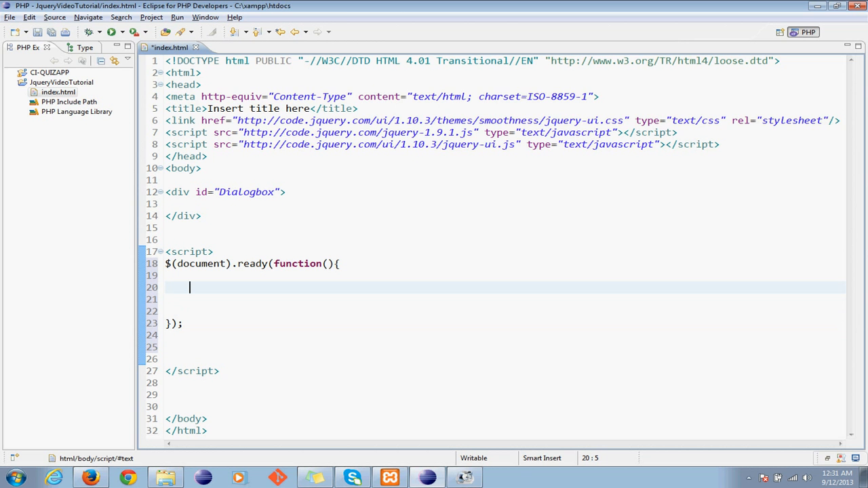
- Inside the ready handler, call $("#Dialogbox").dialog({ }) with empty braces
type("$()")
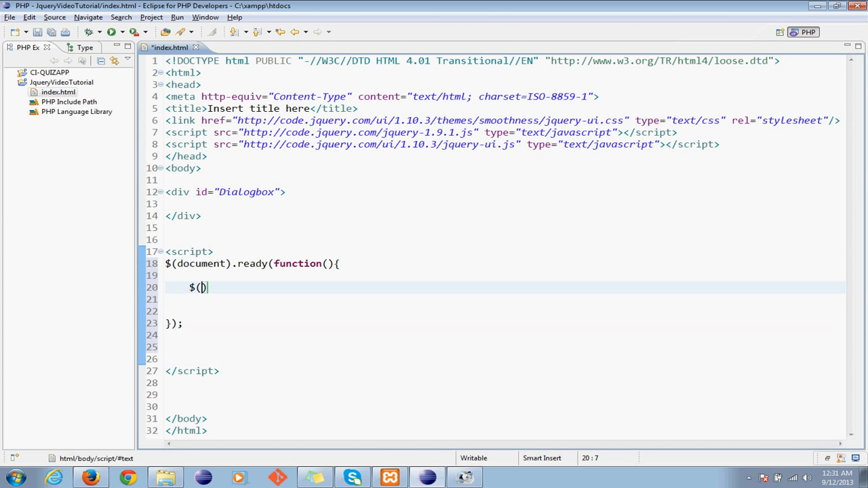
mouse_move(234, 207)
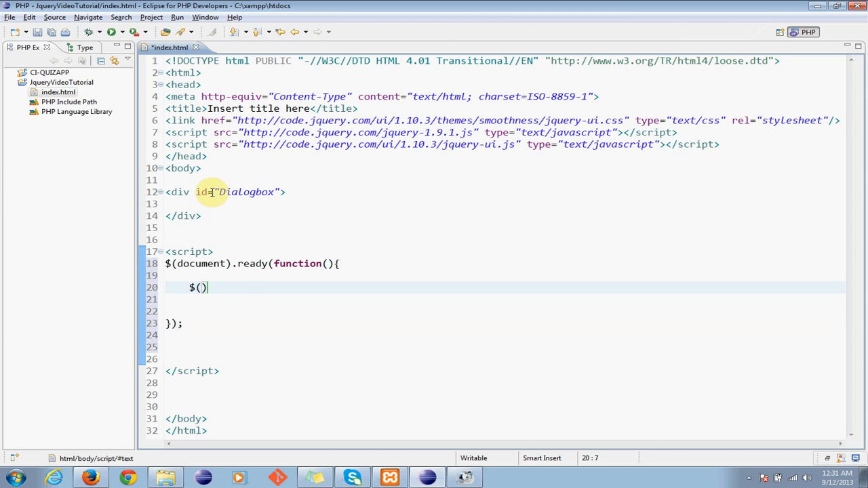
type("\"#\"")
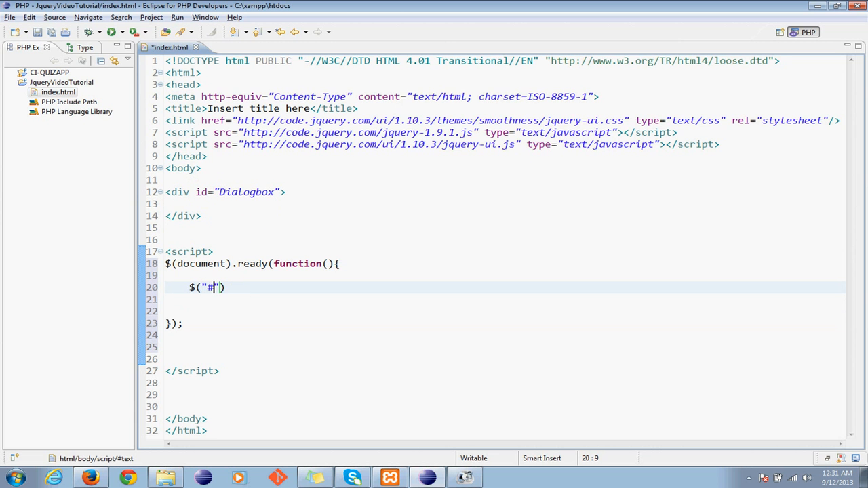
type("D")
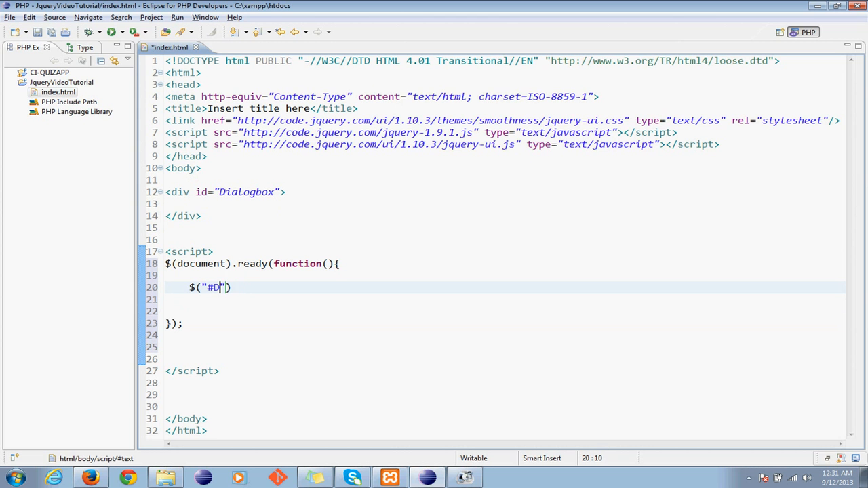
type("ialogbox")
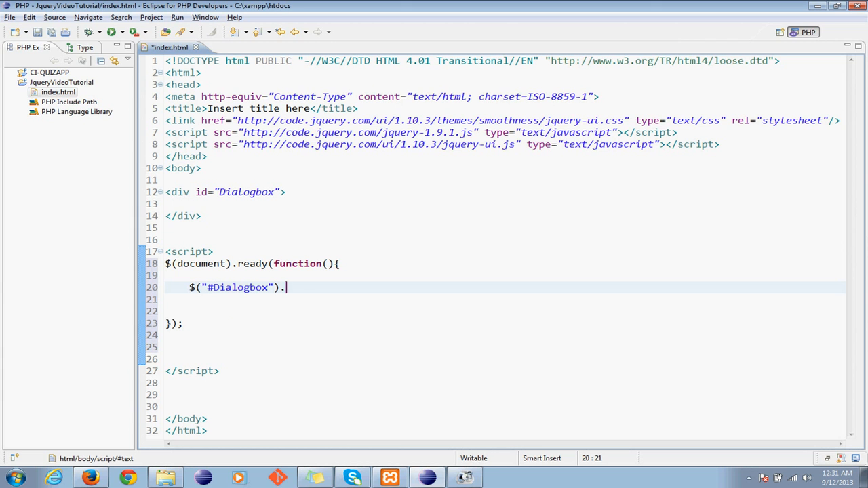
type("dial")
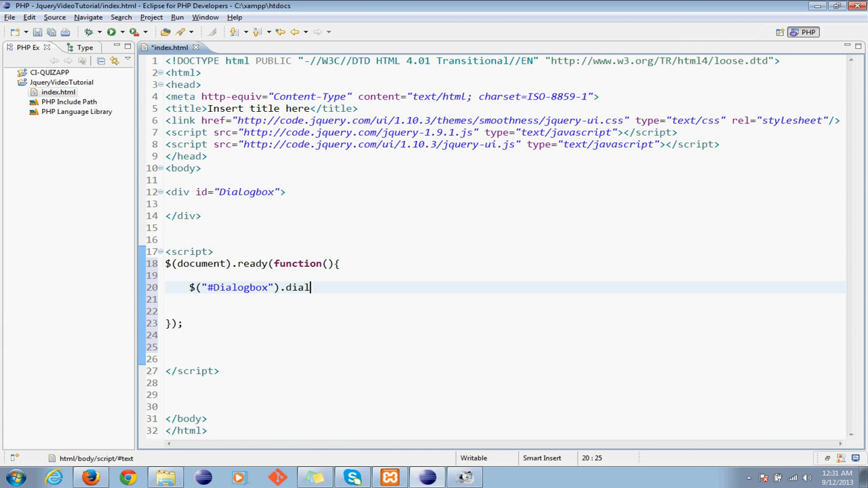
type("og()")
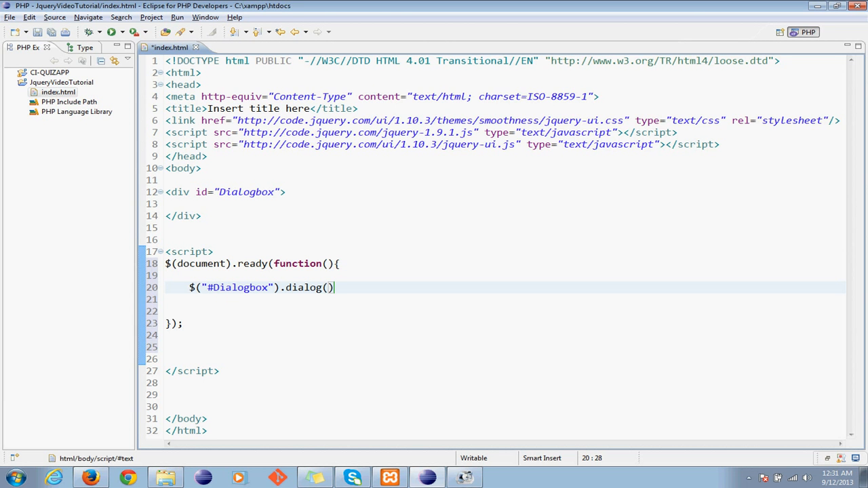
type("{")
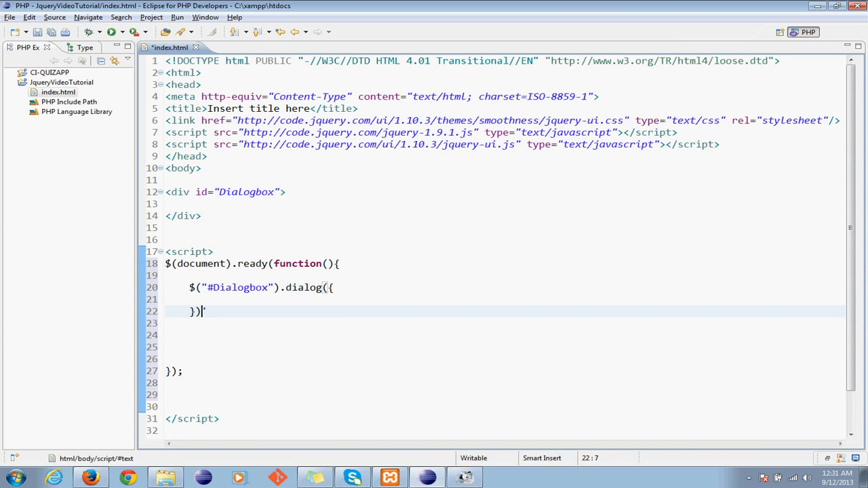
- Give the dialog title 'form', widht 500, height 600, modal true, and save index.html
type(";")
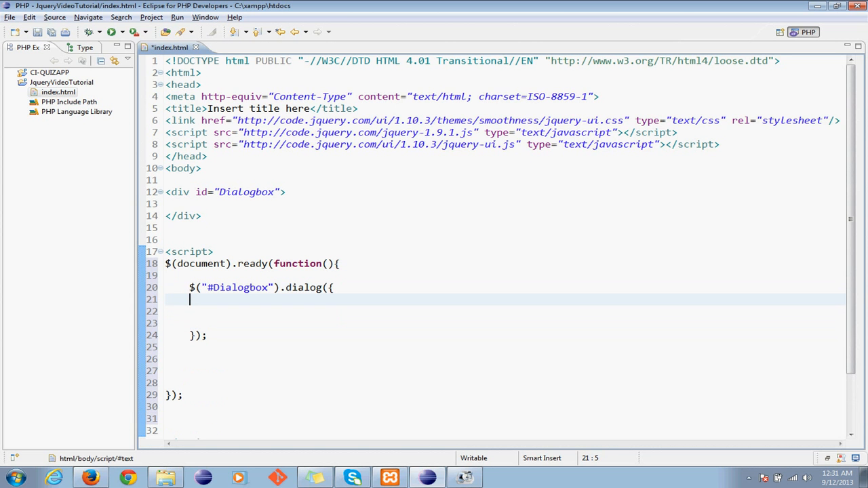
type("''")
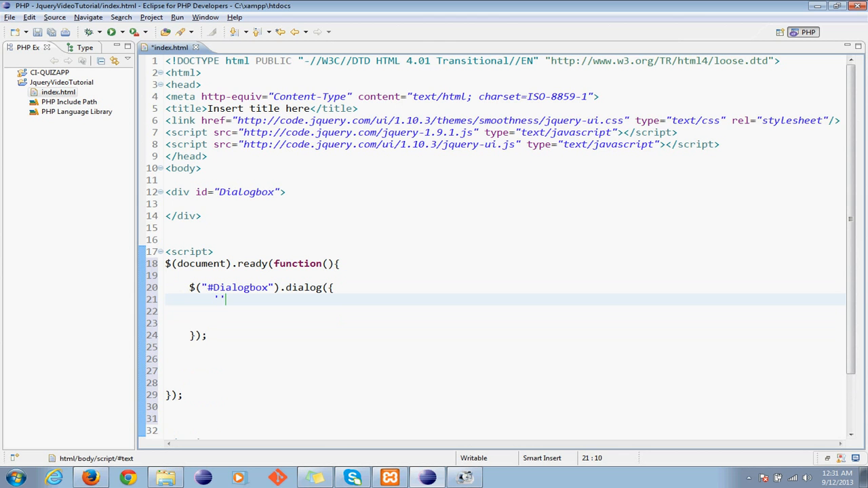
type("title:")
left_click(504, 312)
type("w")
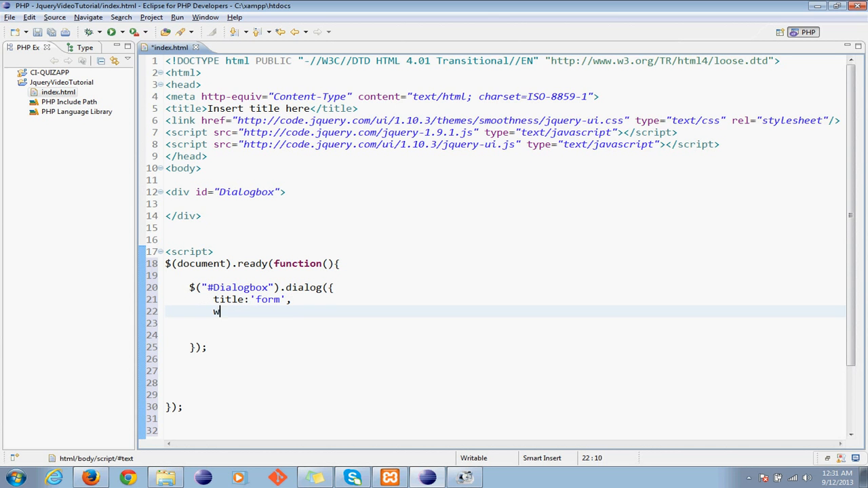
type("idht:")
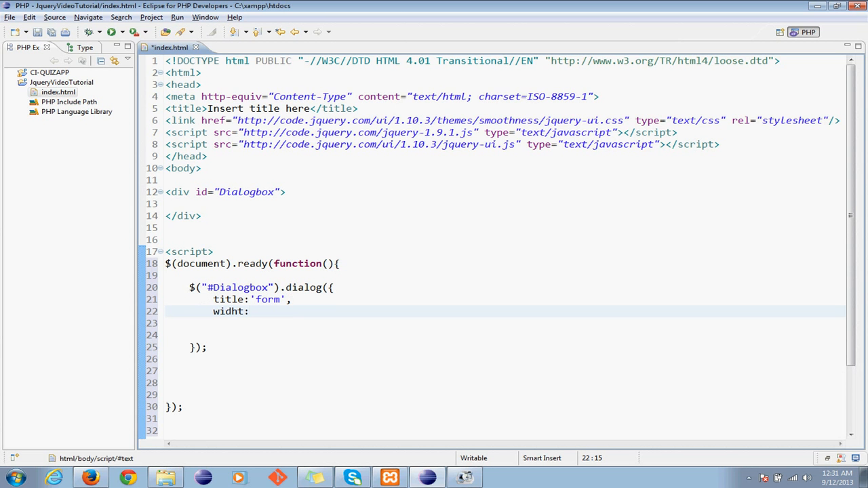
type("500,")
left_click(506, 323)
type("height")
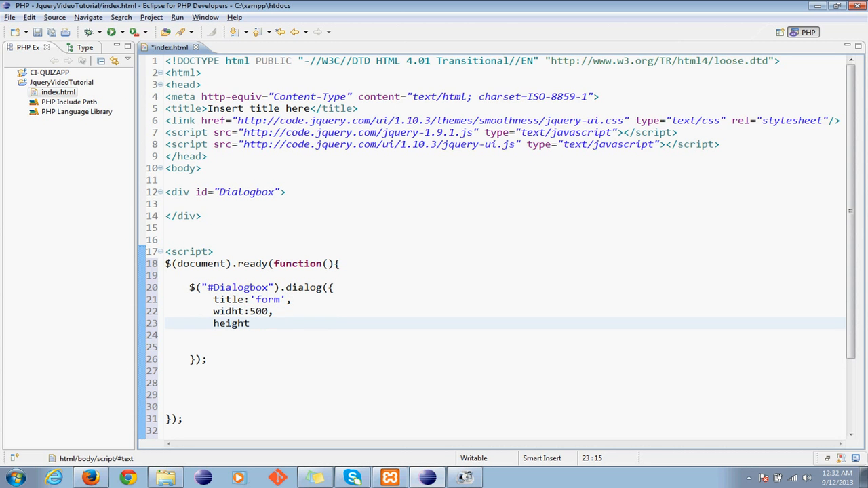
type(":600,")
left_click(505, 335)
type("mod")
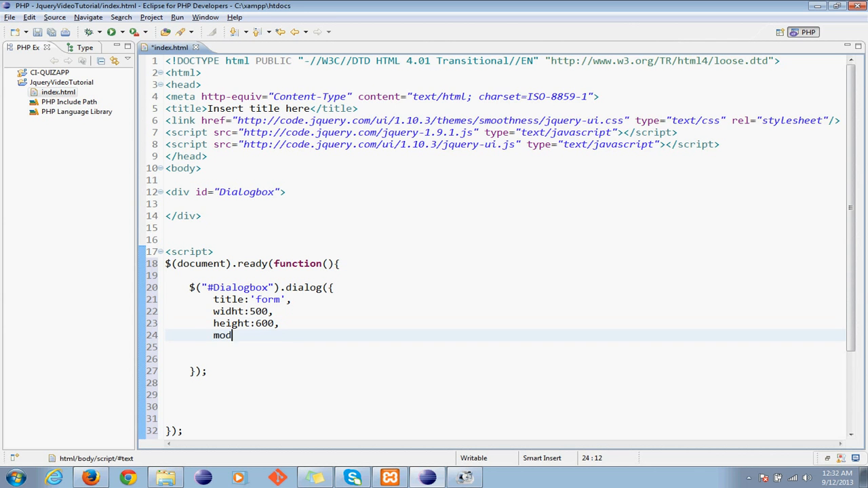
type("al:true")
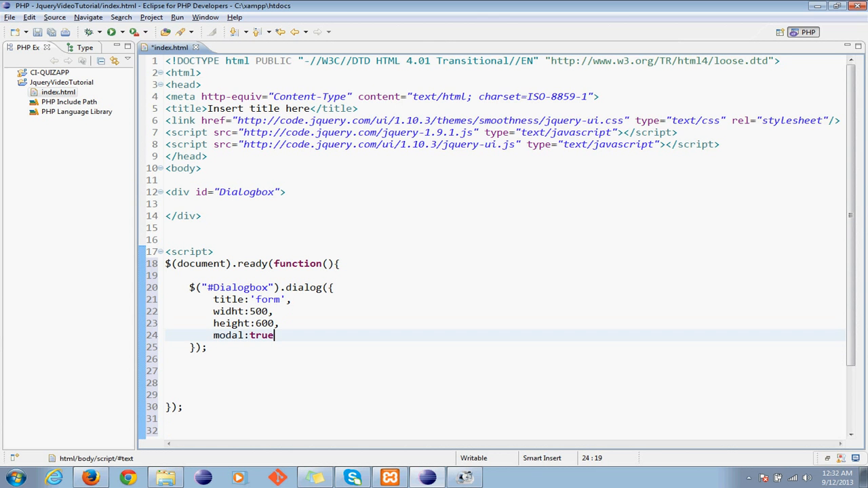
key("ctrl+s")
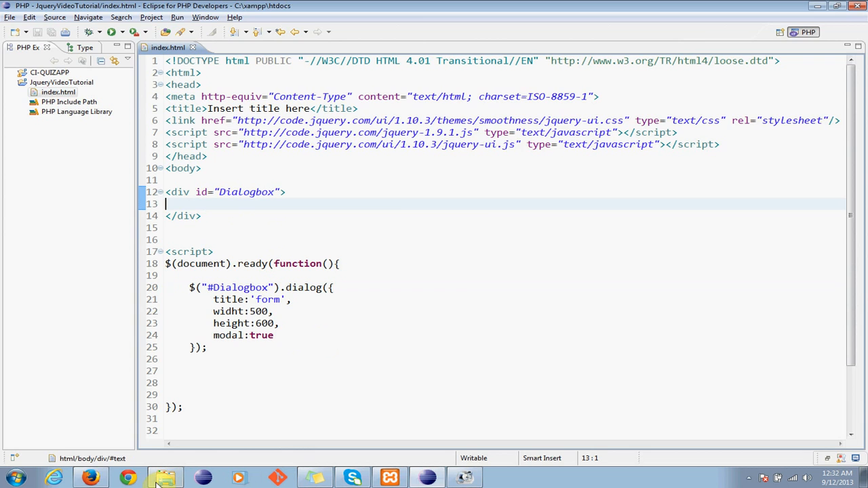
- Add an empty <form></form> with a blank line inside the Dialogbox div
left_click(90, 476)
type("<form></form>")
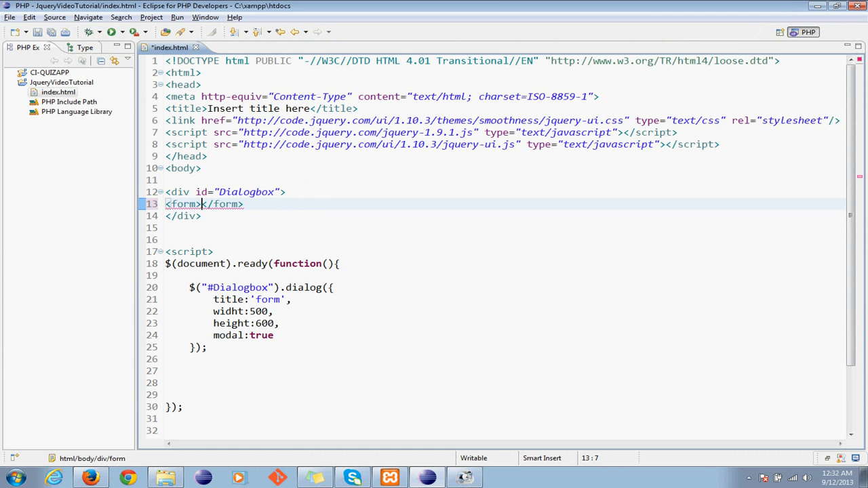
key("Return")
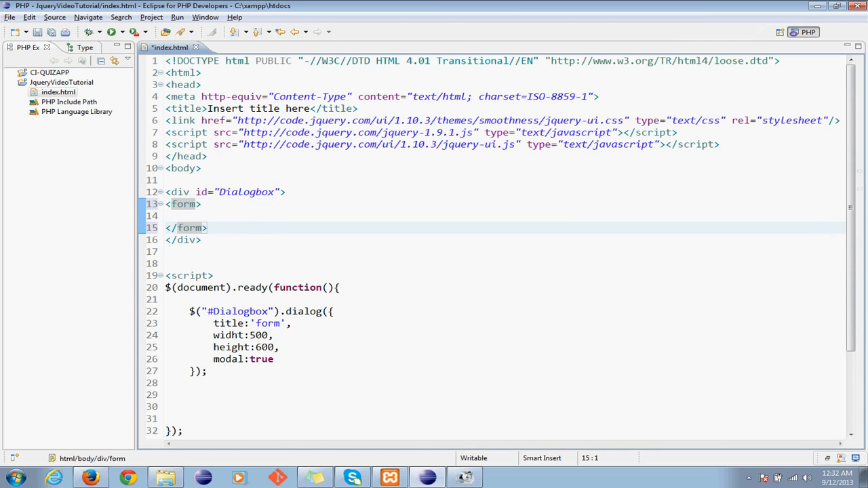
- Preview the 'form' dialog in Firefox, change widht to 600 and save
left_click(91, 476)
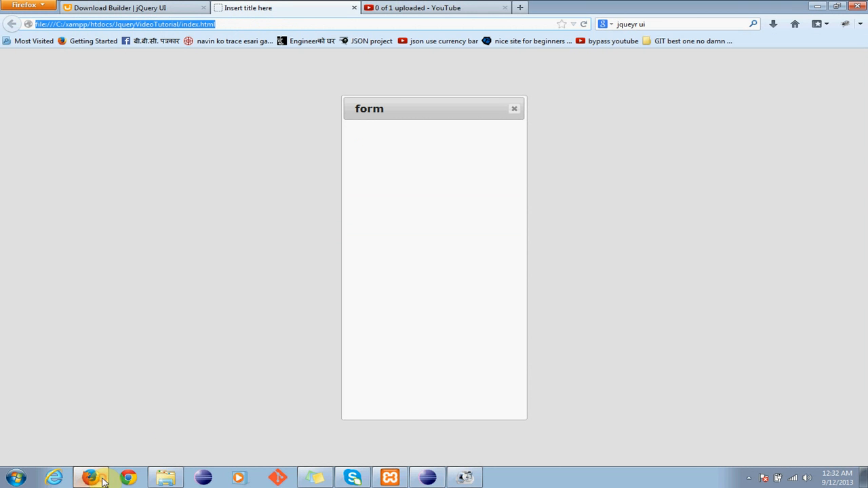
mouse_move(527, 227)
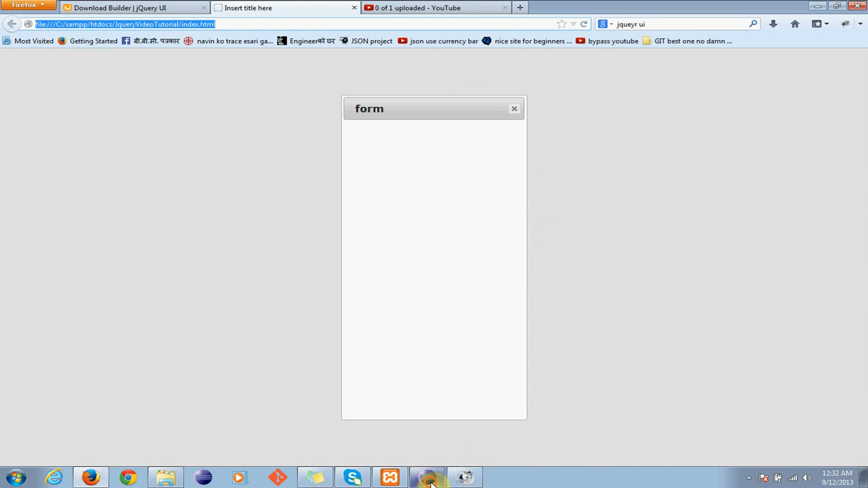
left_click(427, 478)
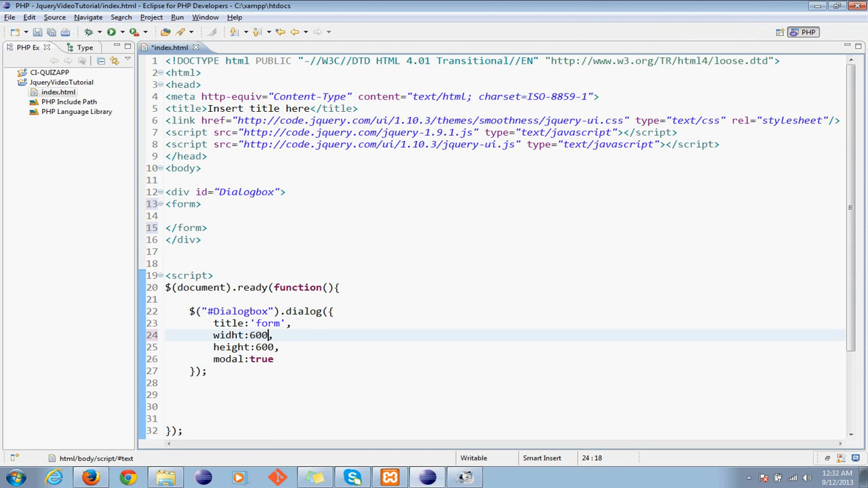
key("ctrl+s")
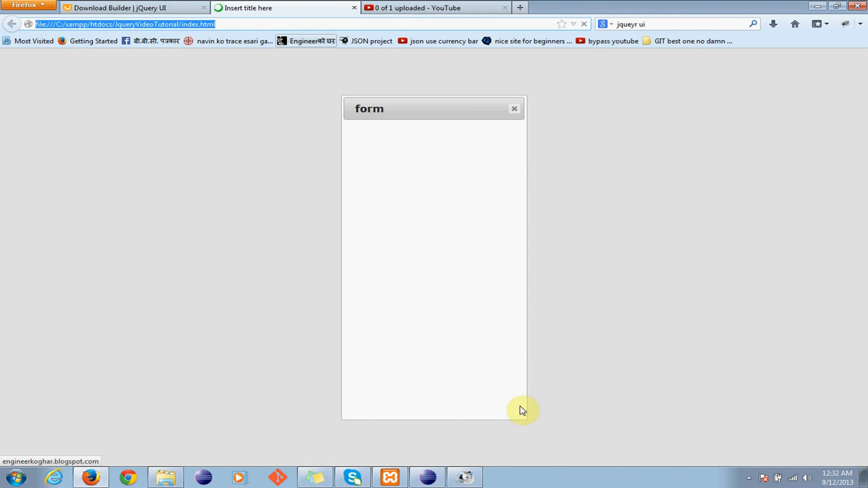
mouse_move(456, 184)
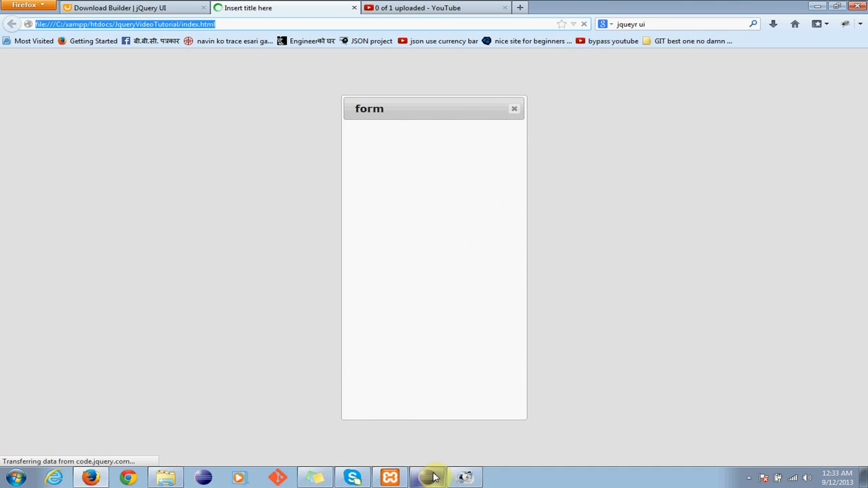
left_click(432, 476)
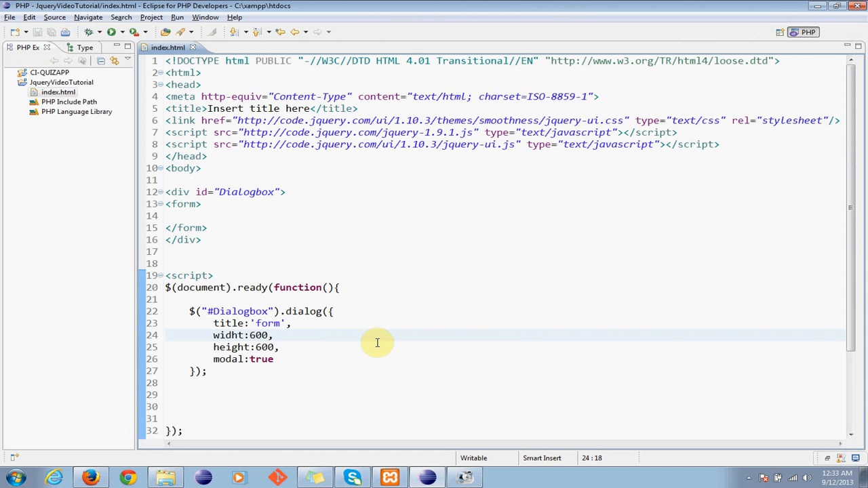
mouse_move(222, 222)
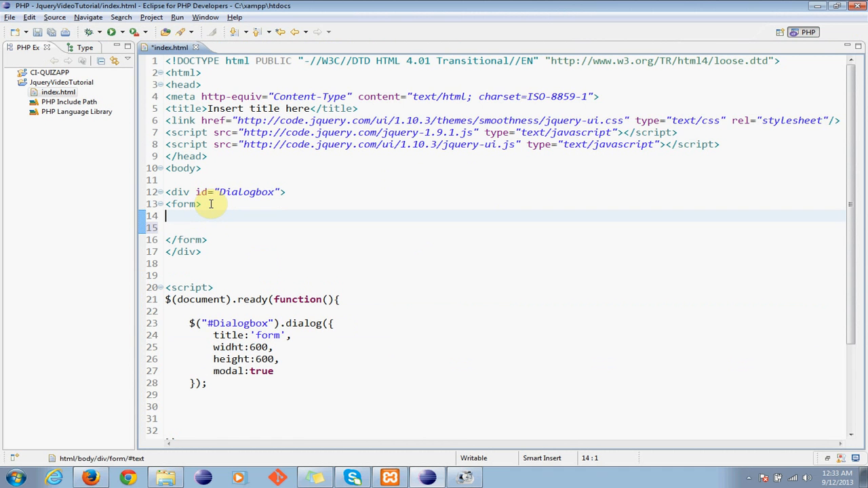
- Add a 'Name:' label with a text input followed by <br/> in the form
type("Name")
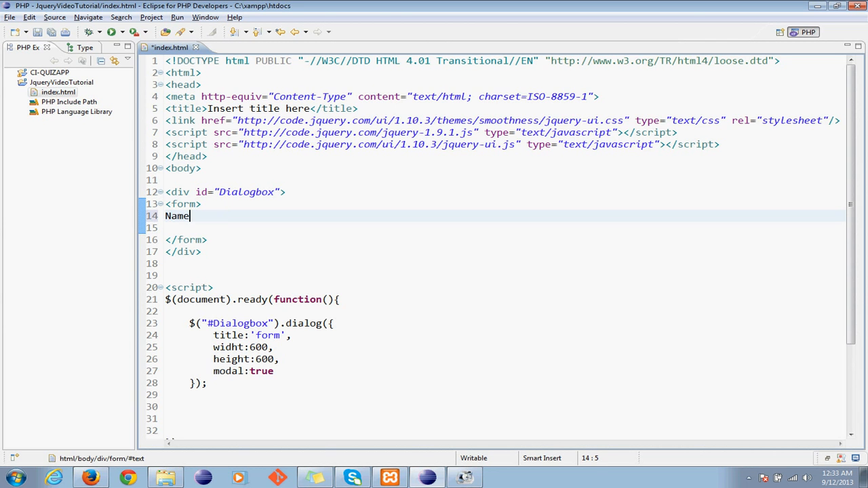
type(":")
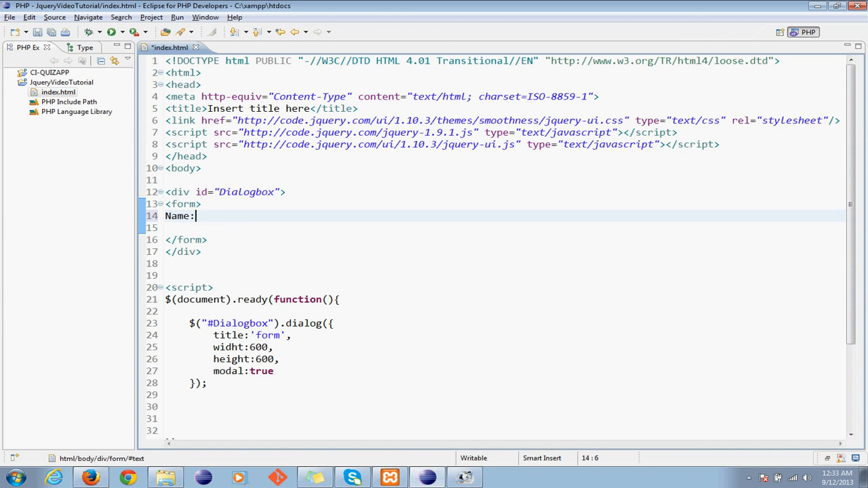
type("<input ty")
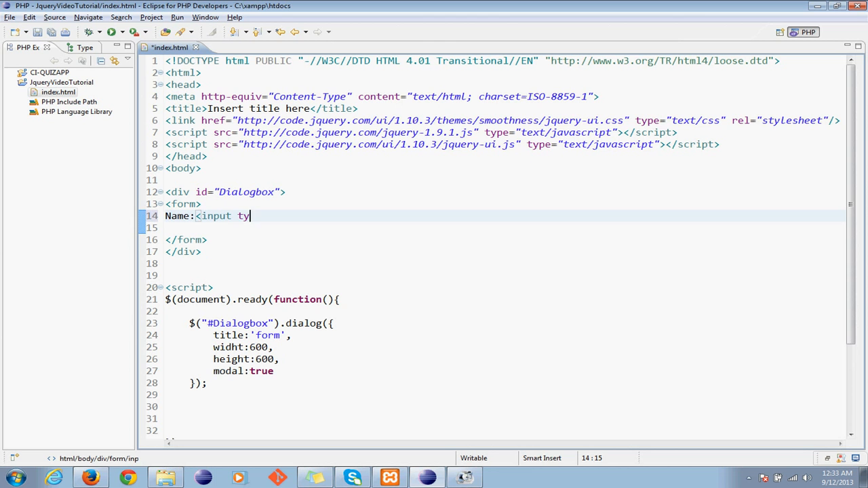
type("pe=\"text\" name")
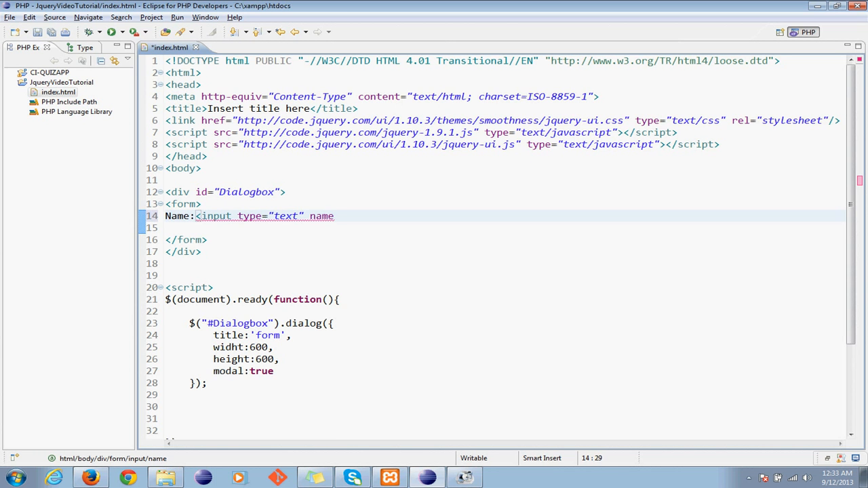
type("=\"text\">")
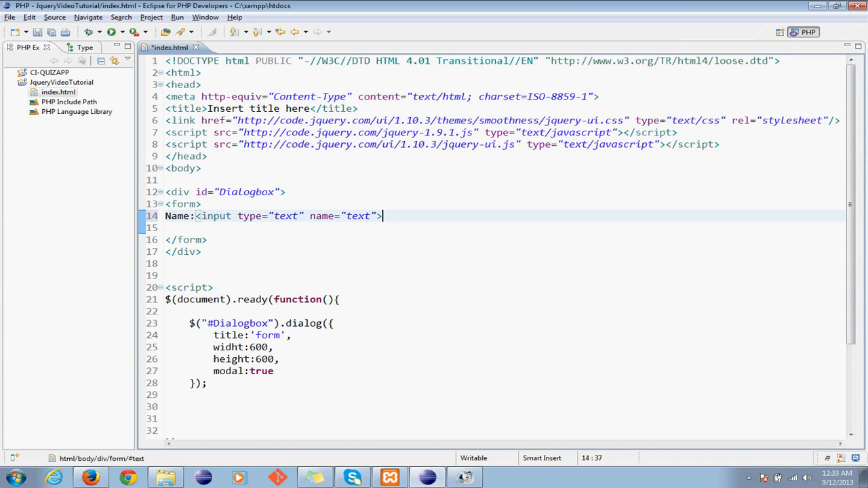
type("<br/>")
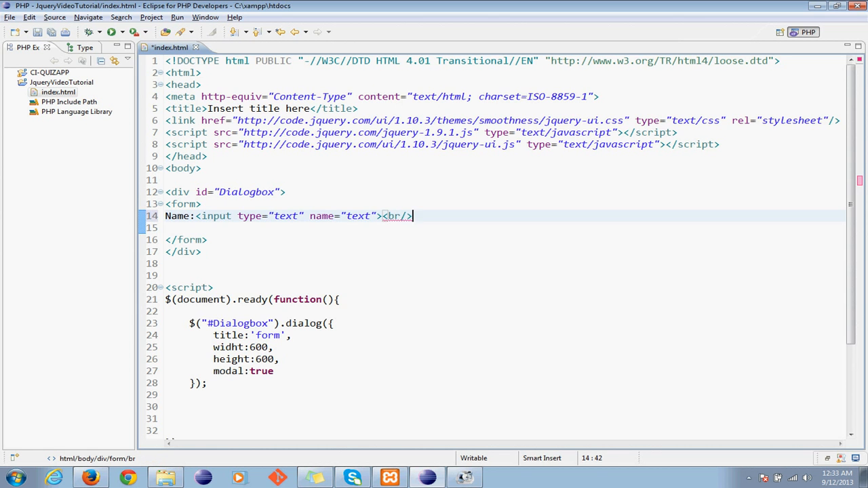
- Add a 'Password:' label with a password input named "password" and a line break
type("Pas")
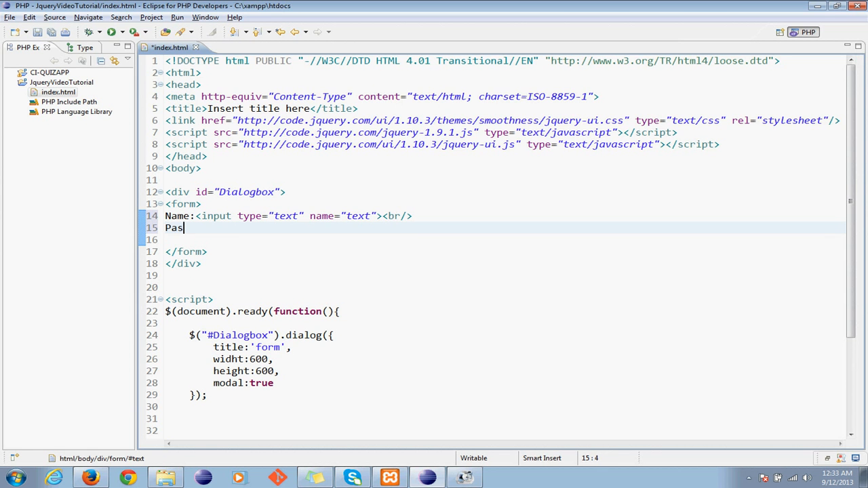
type("sword:")
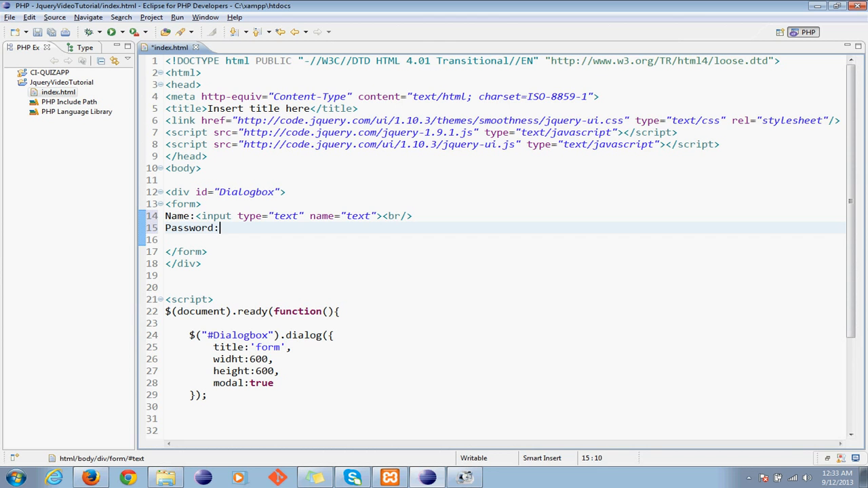
type("<")
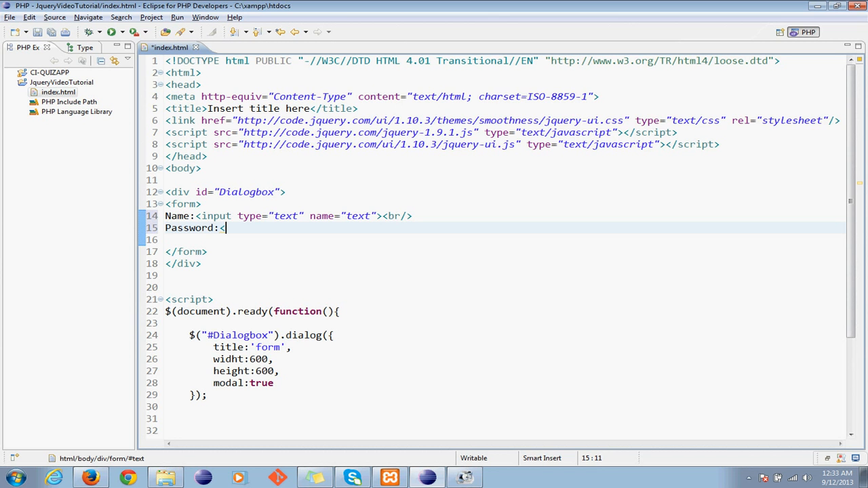
type("input type=\"pas")
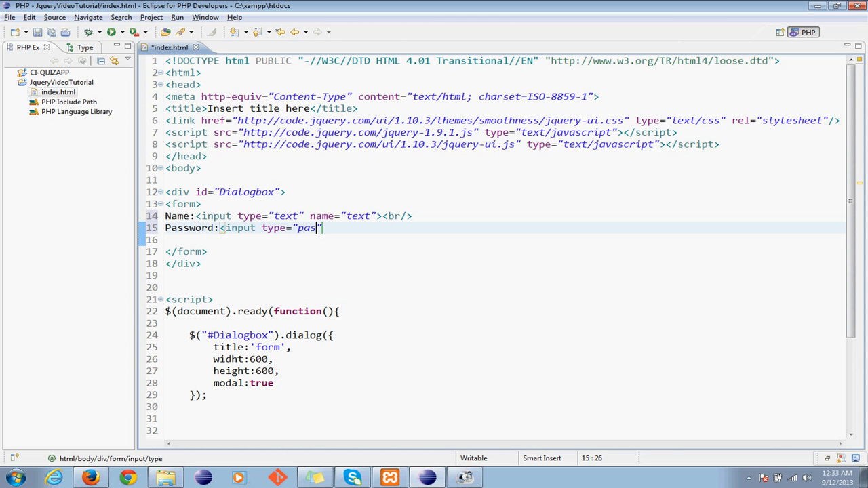
type("sword\"")
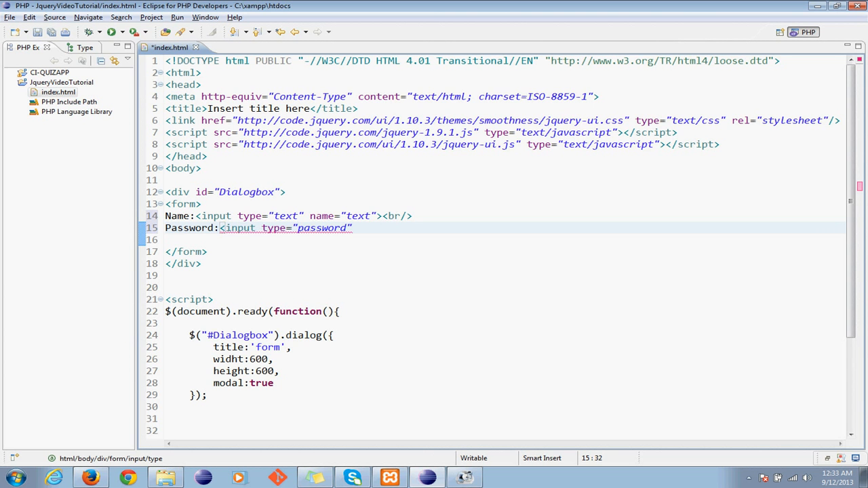
type("name")
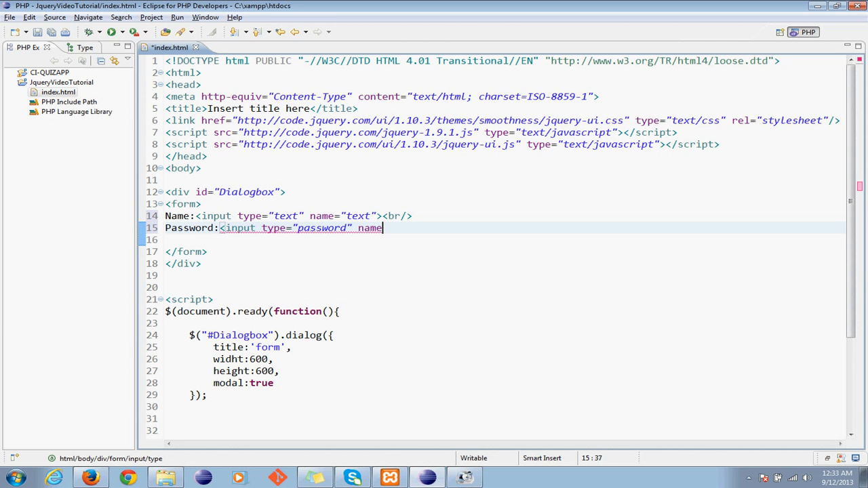
type("=\"pas\"")
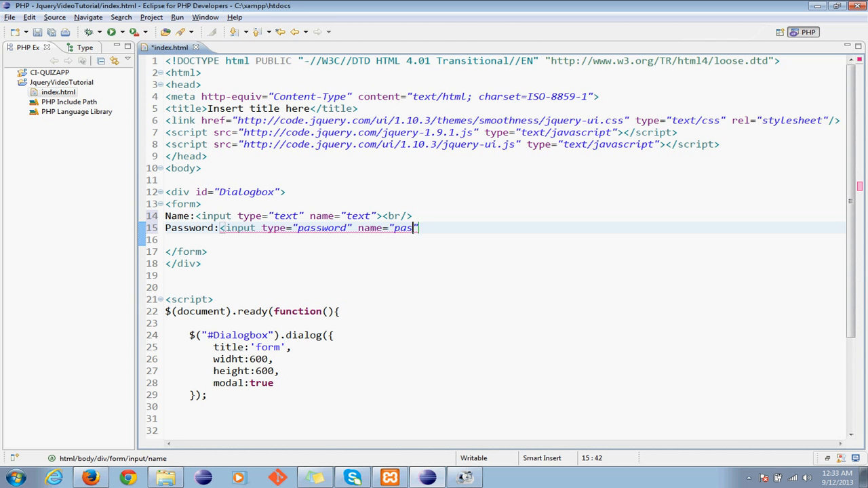
type("sword")
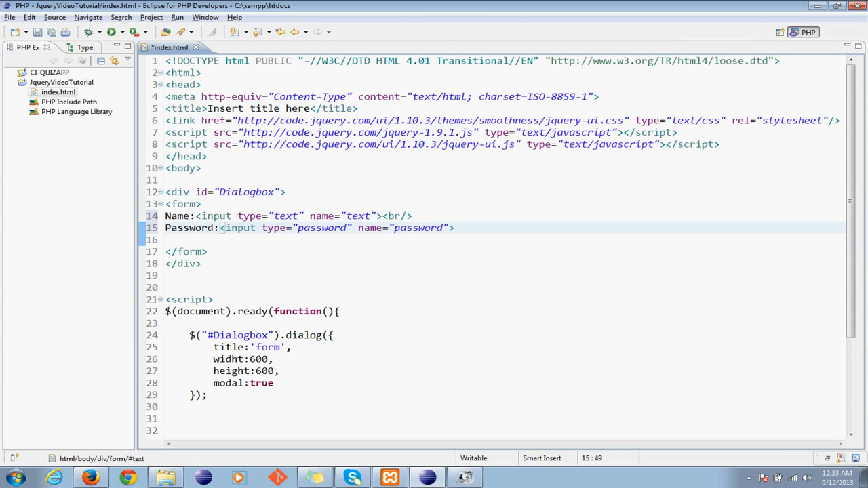
type("<br/>")
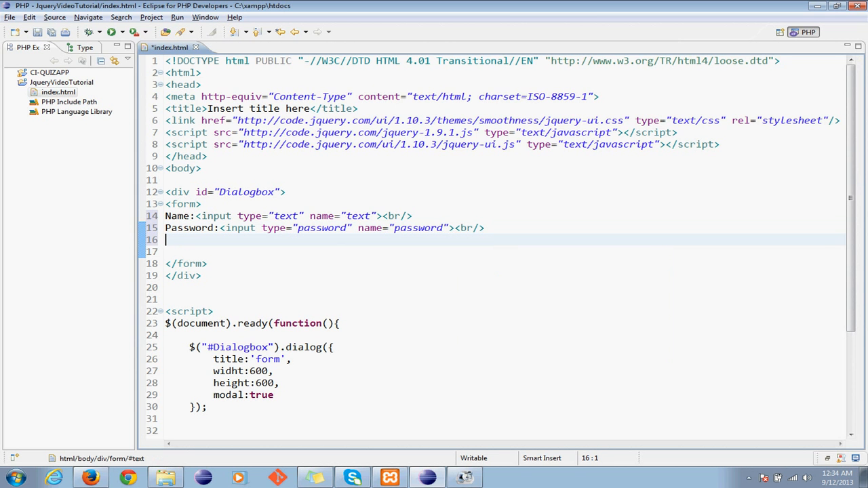
- Type <button type="button" id="formbtn">Login</button> below the Password field
type("<button")
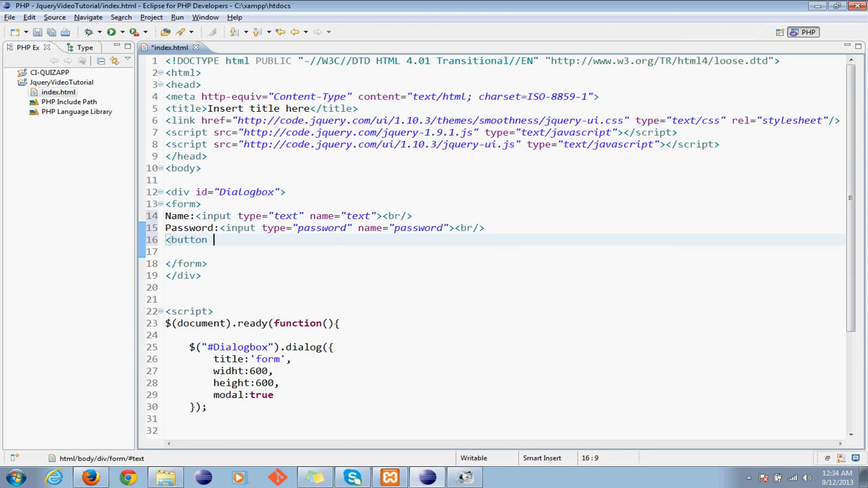
type("ty")
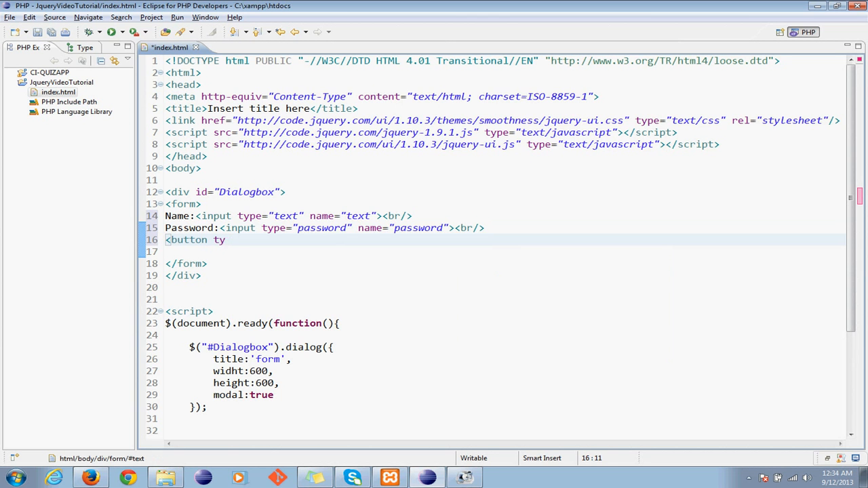
type("pe=\"button\"")
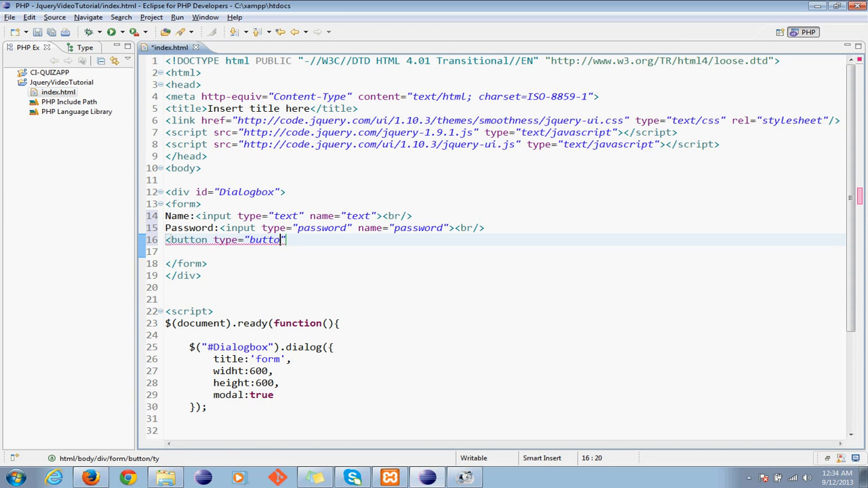
type("n")
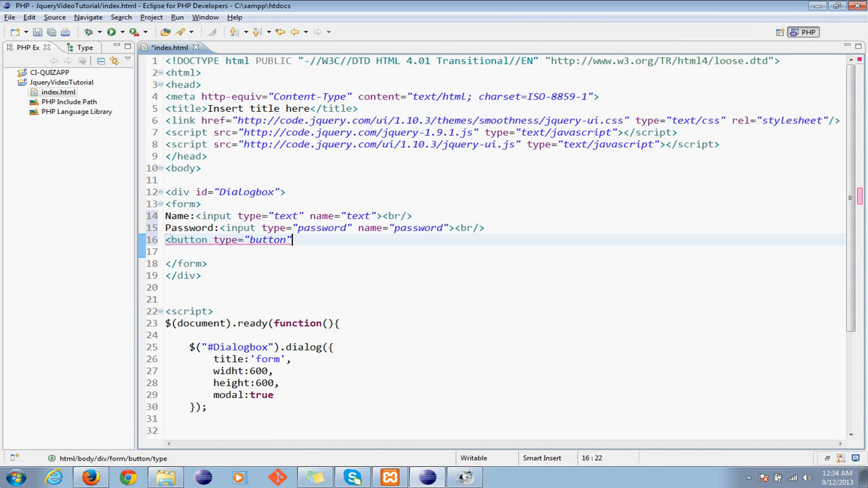
type("id=\"\"")
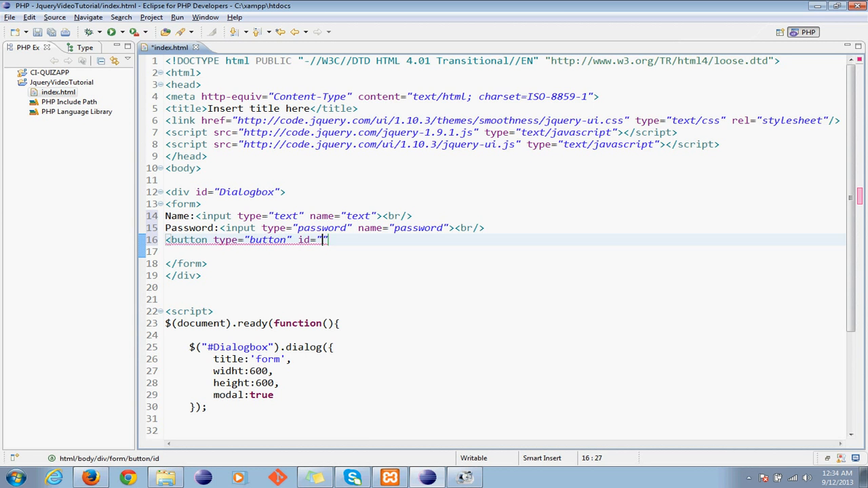
type("\"")
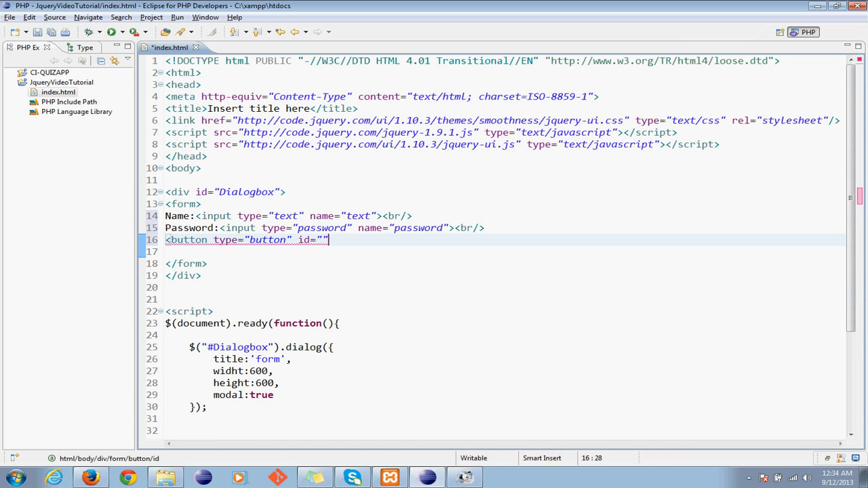
type("formbtn")
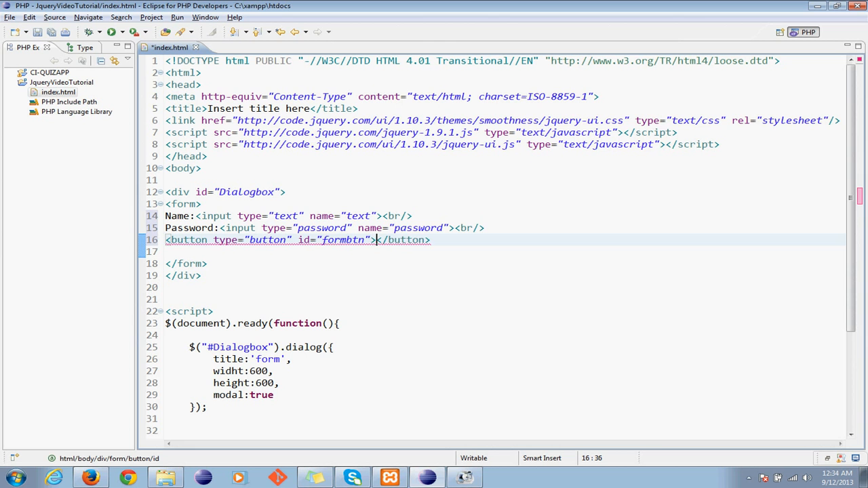
type("Sub")
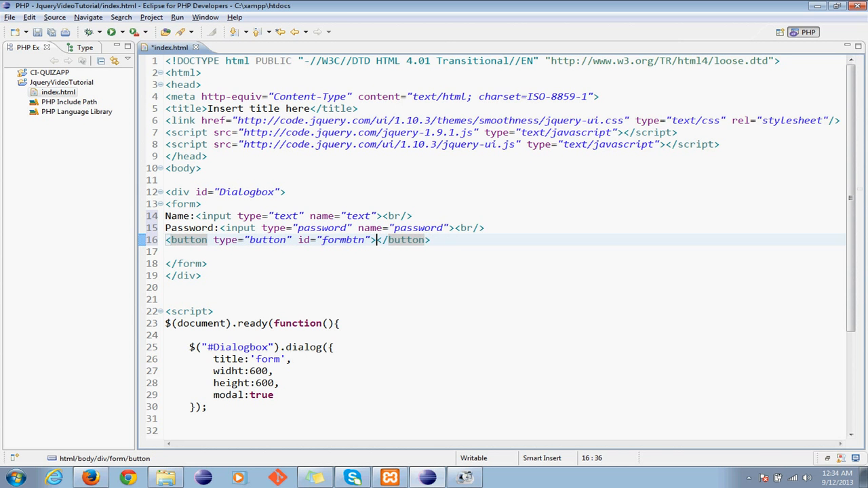
type("Login")
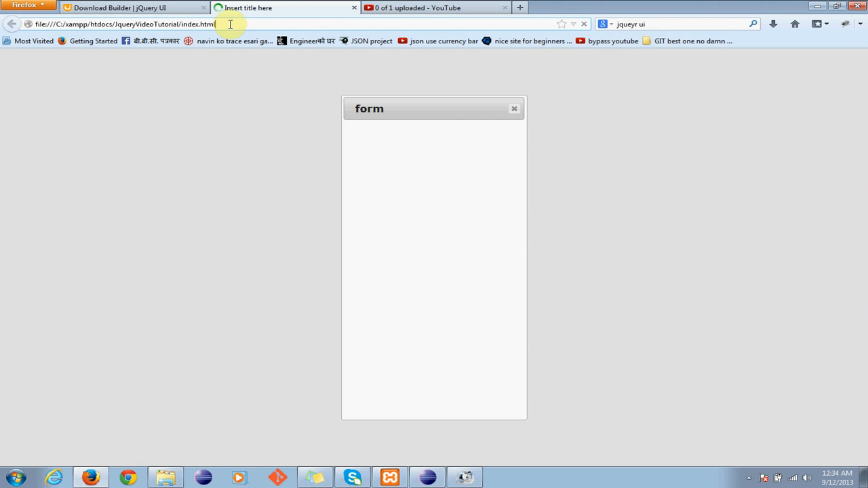
mouse_move(553, 166)
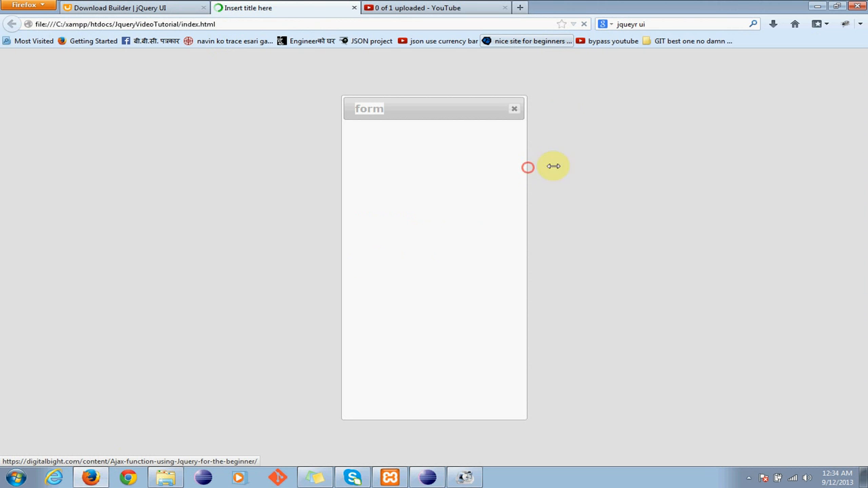
mouse_move(418, 344)
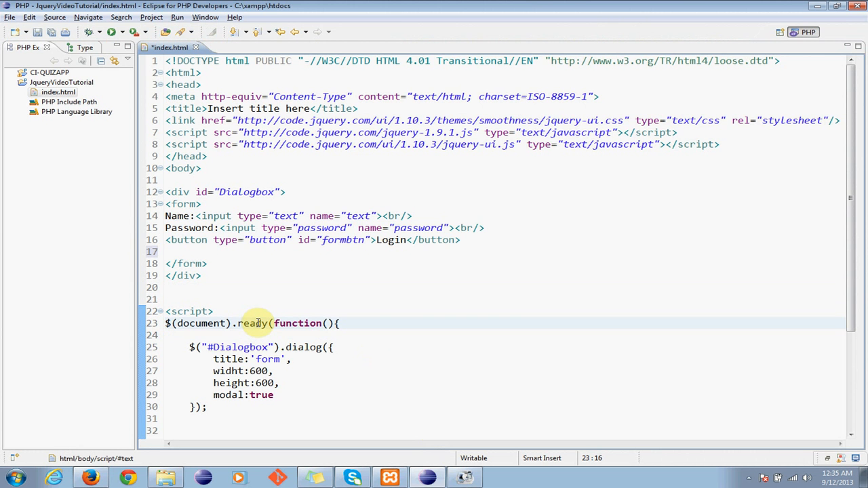
mouse_move(267, 323)
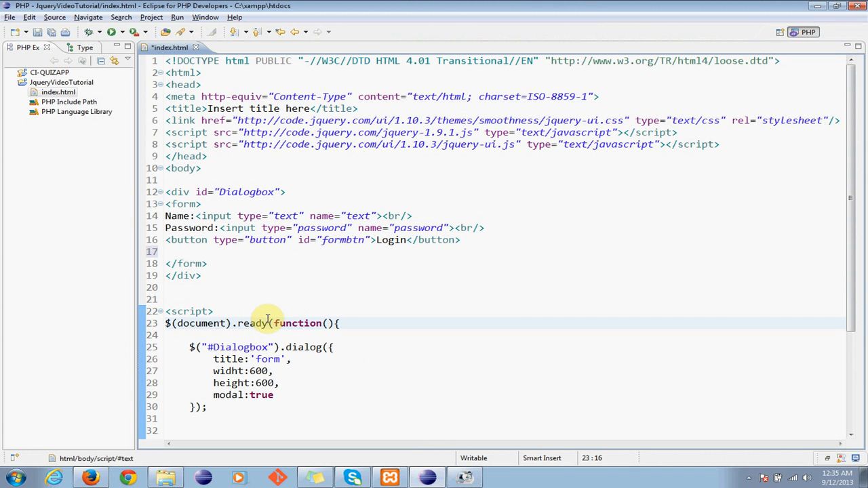
mouse_move(276, 257)
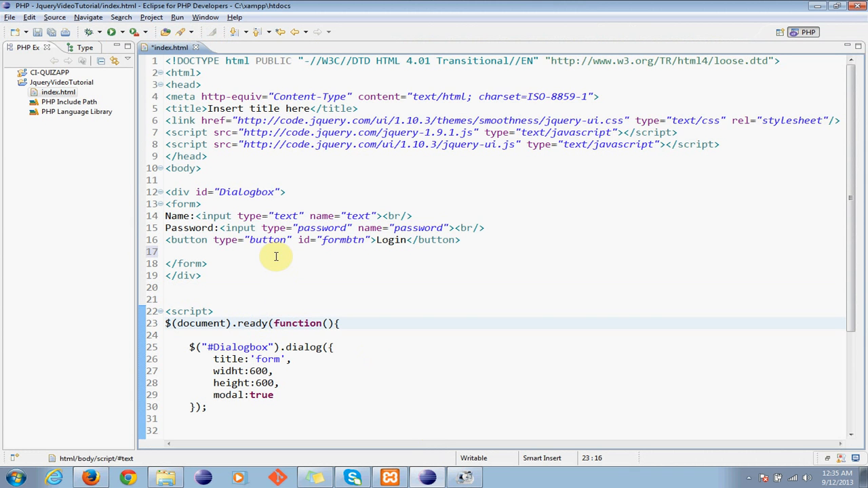
- Select the dialog options block and change widht and height from 600 to 500
double_click(255, 323)
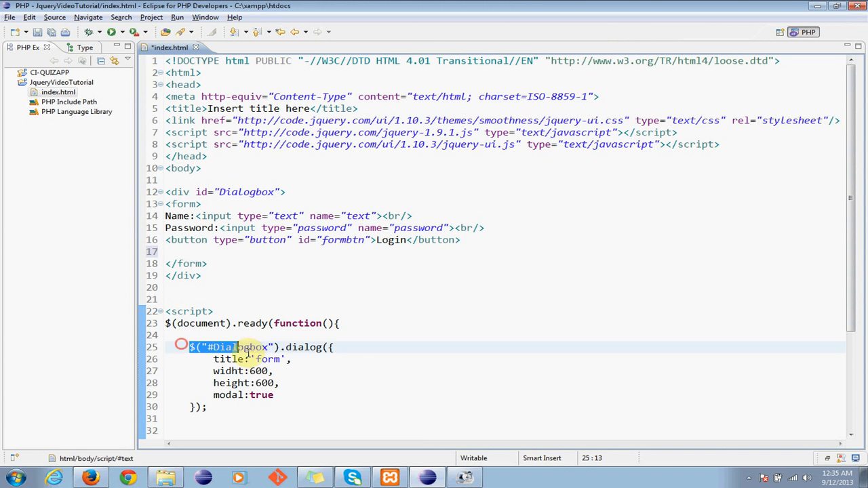
left_click_drag(190, 347, 275, 395)
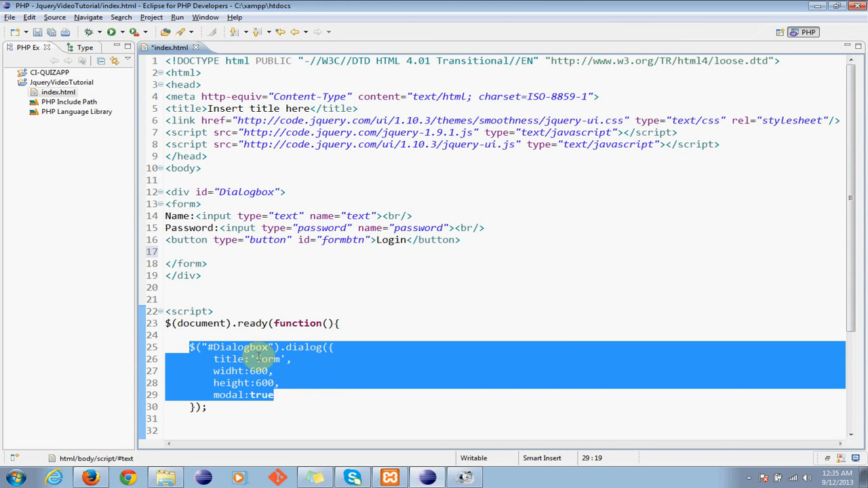
left_click(269, 371)
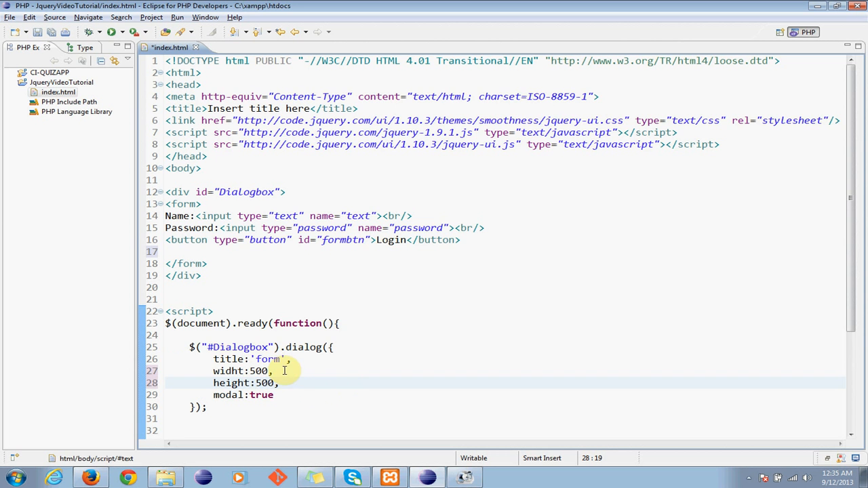
scroll("down", 3)
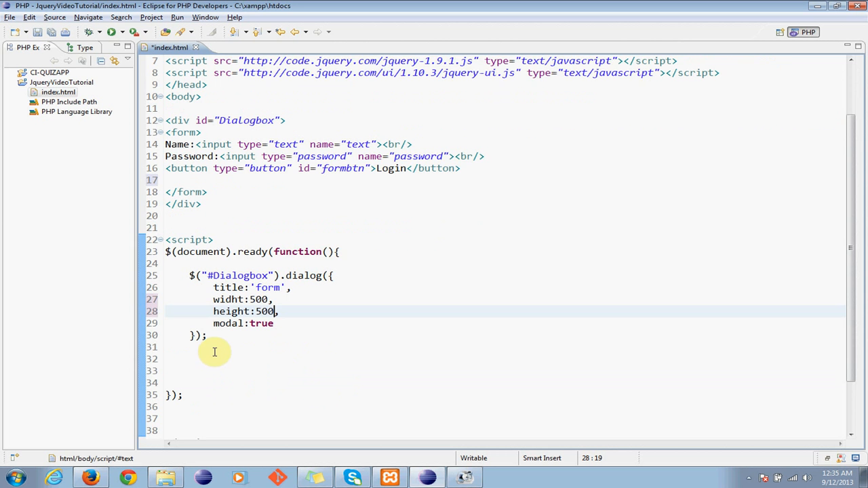